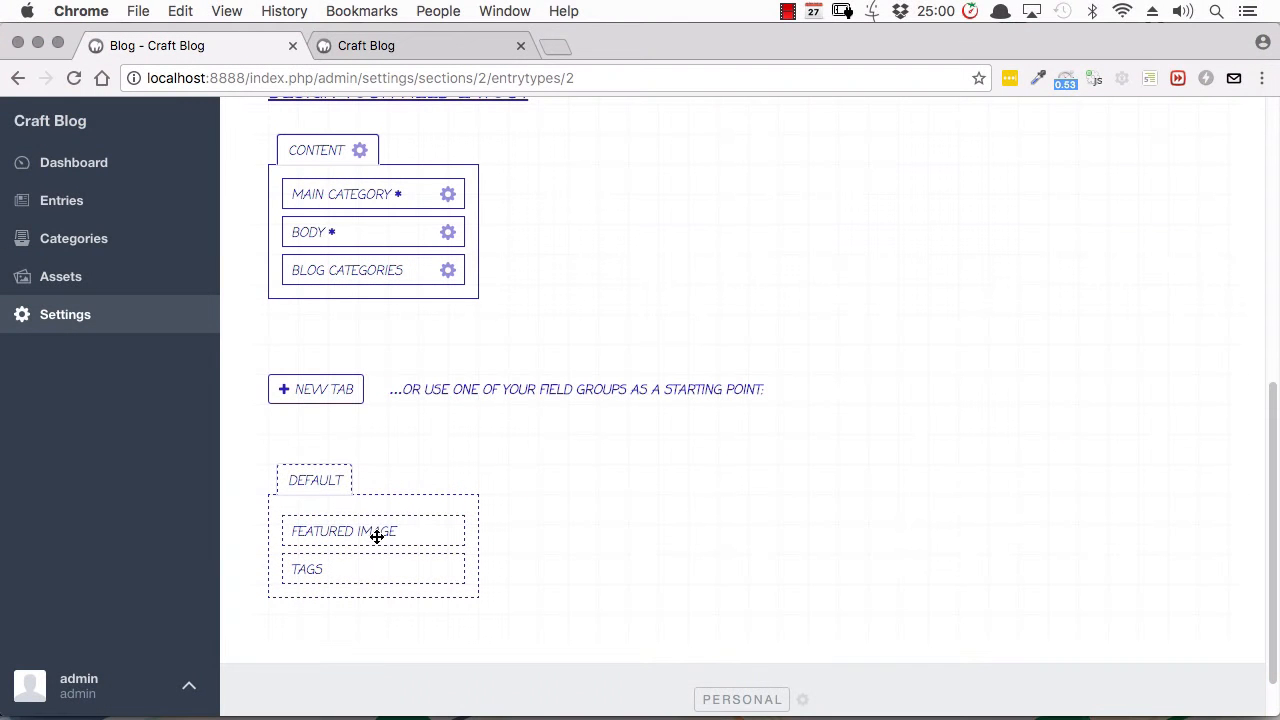
Step: Drag the Featured Image field from the Default group into the Content tab
left_click_drag(372, 532, 372, 232)
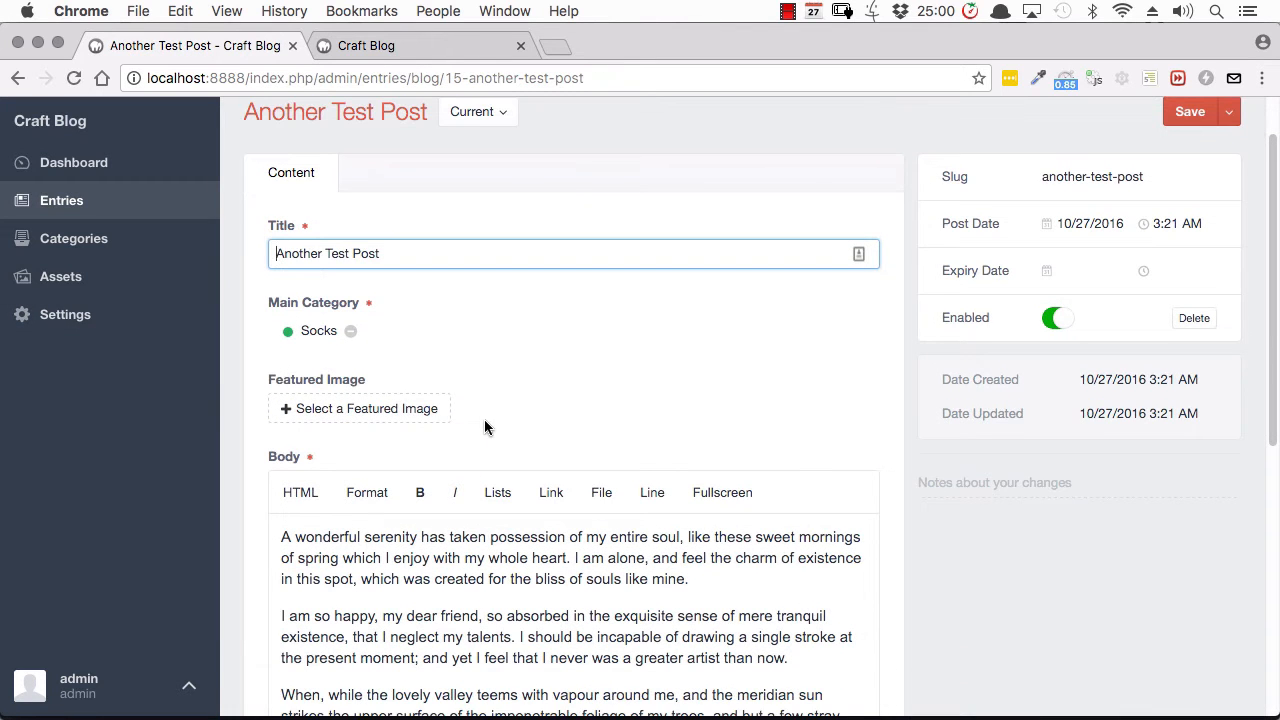
mouse_move(348, 420)
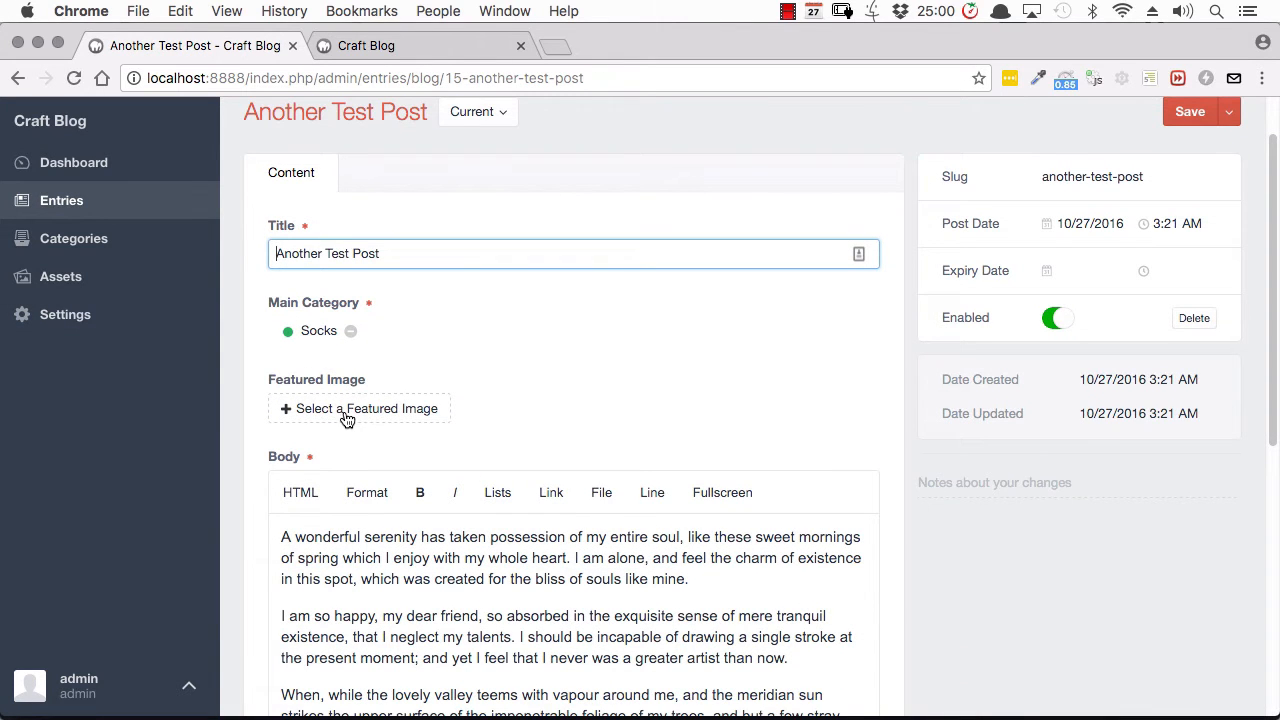
Step: Choose an Unsplash photo to upload as the featured image of Another Test Post
left_click(358, 408)
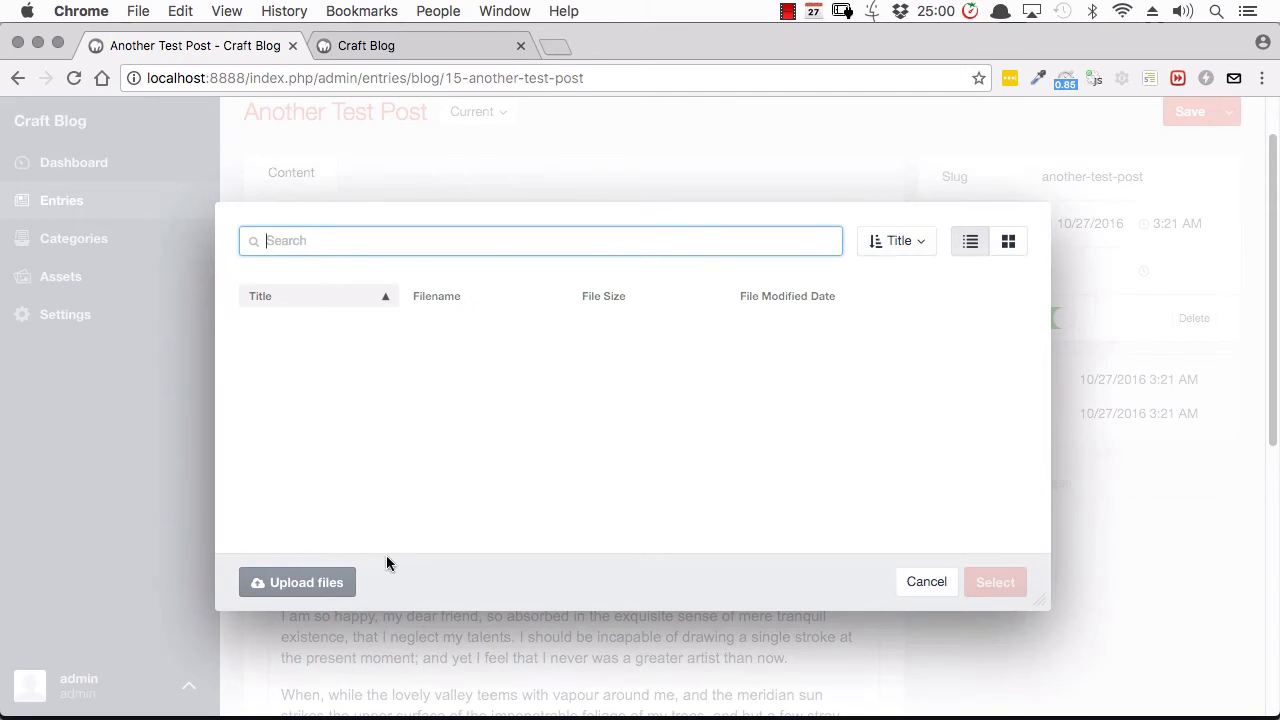
left_click(296, 582)
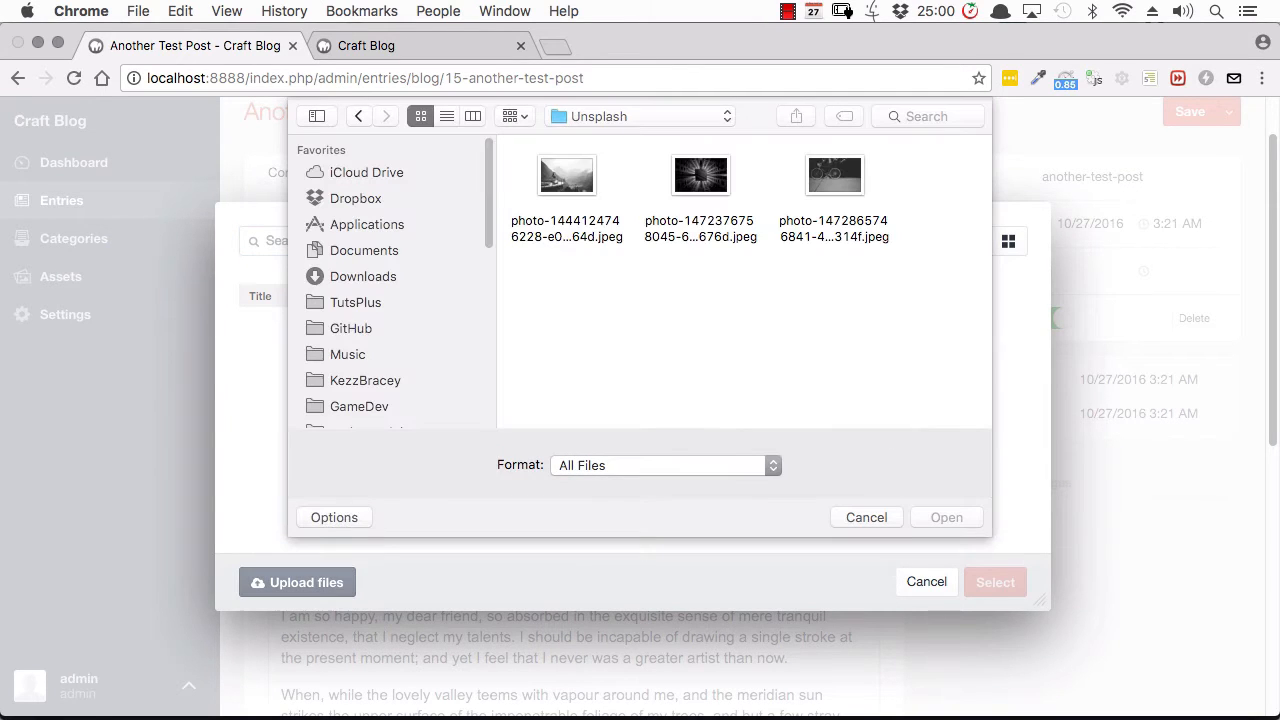
left_click(566, 176)
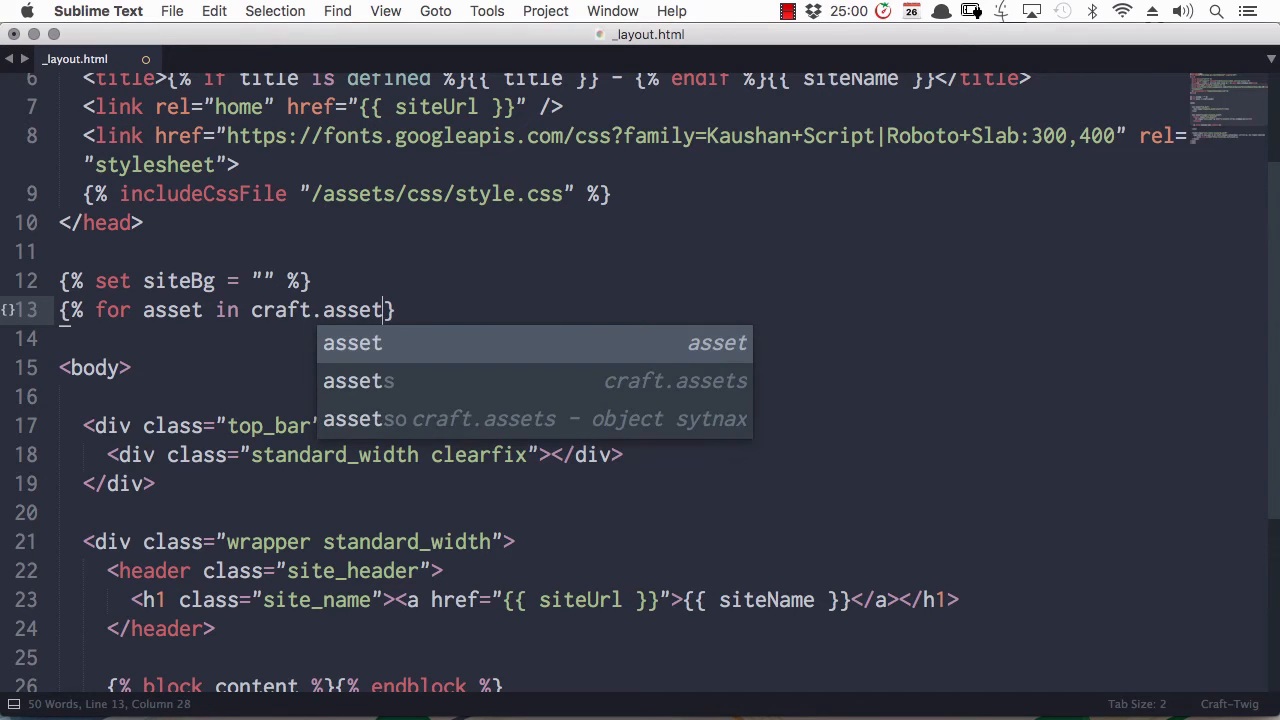
Step: Finish the craft.assets.source() loop in _layout.html and begin the /assets/css/sty stylesheet include path
type("s.source")
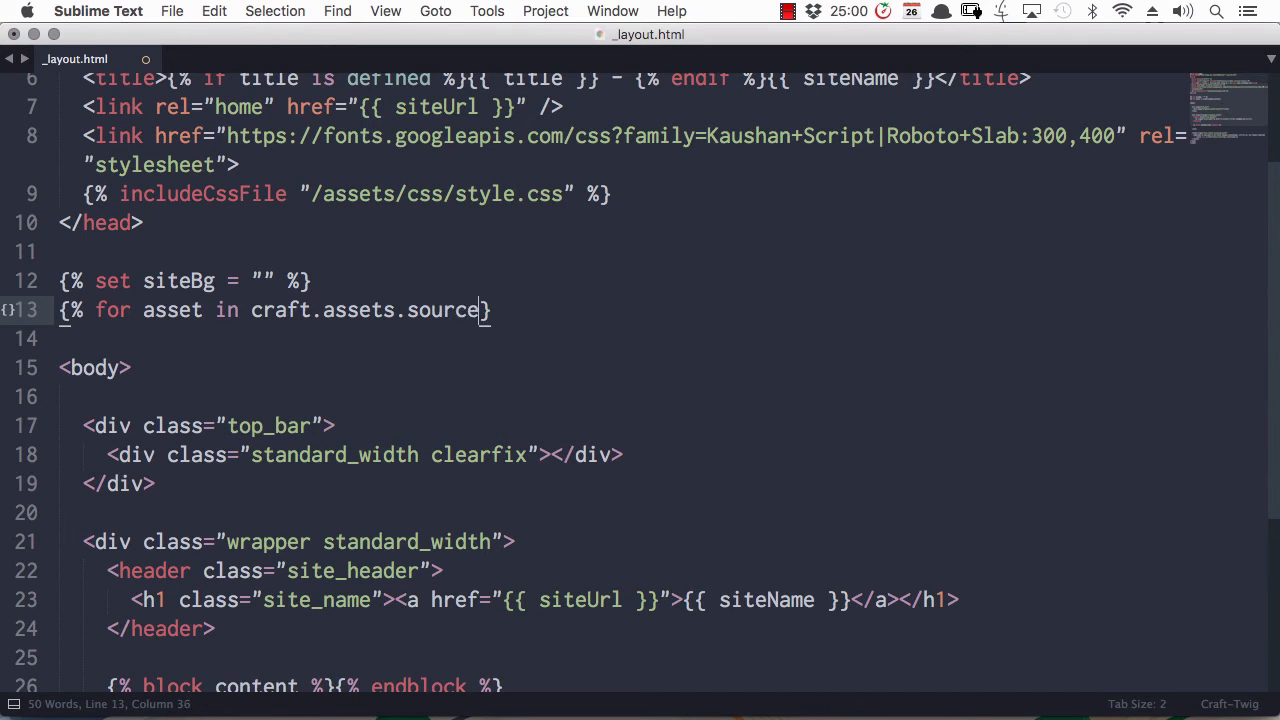
type("()")
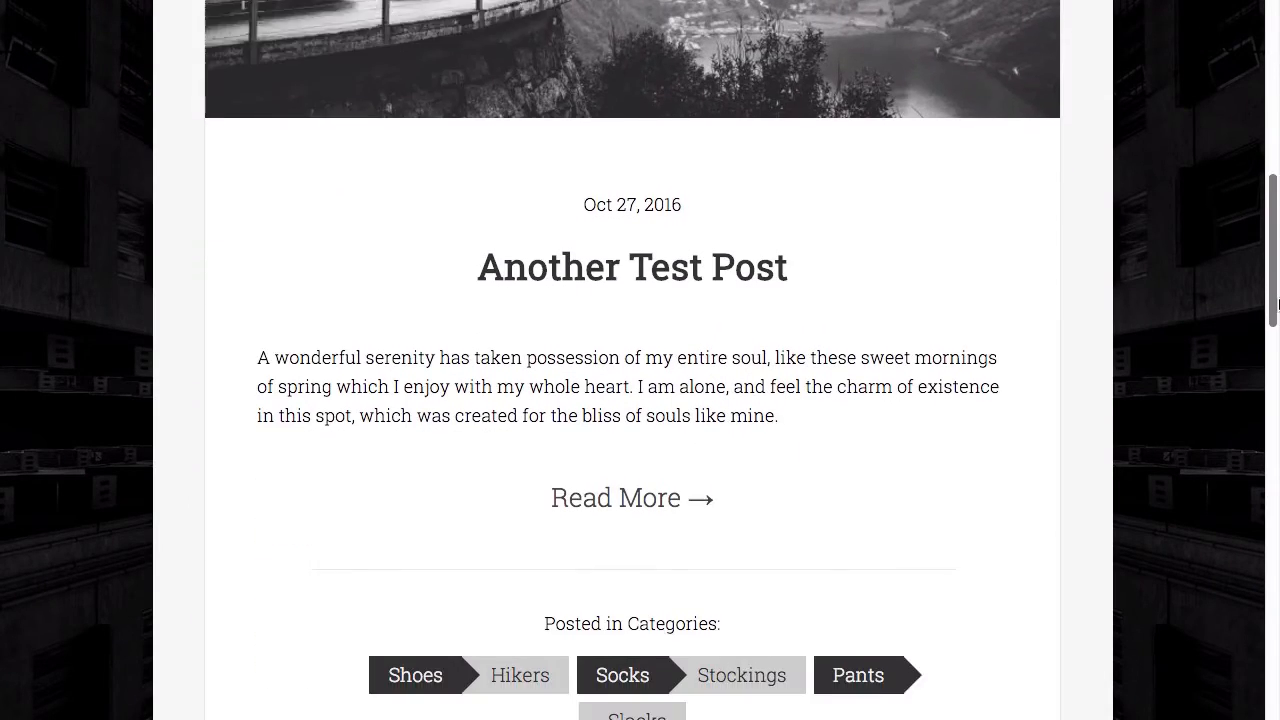
scroll("down", 3)
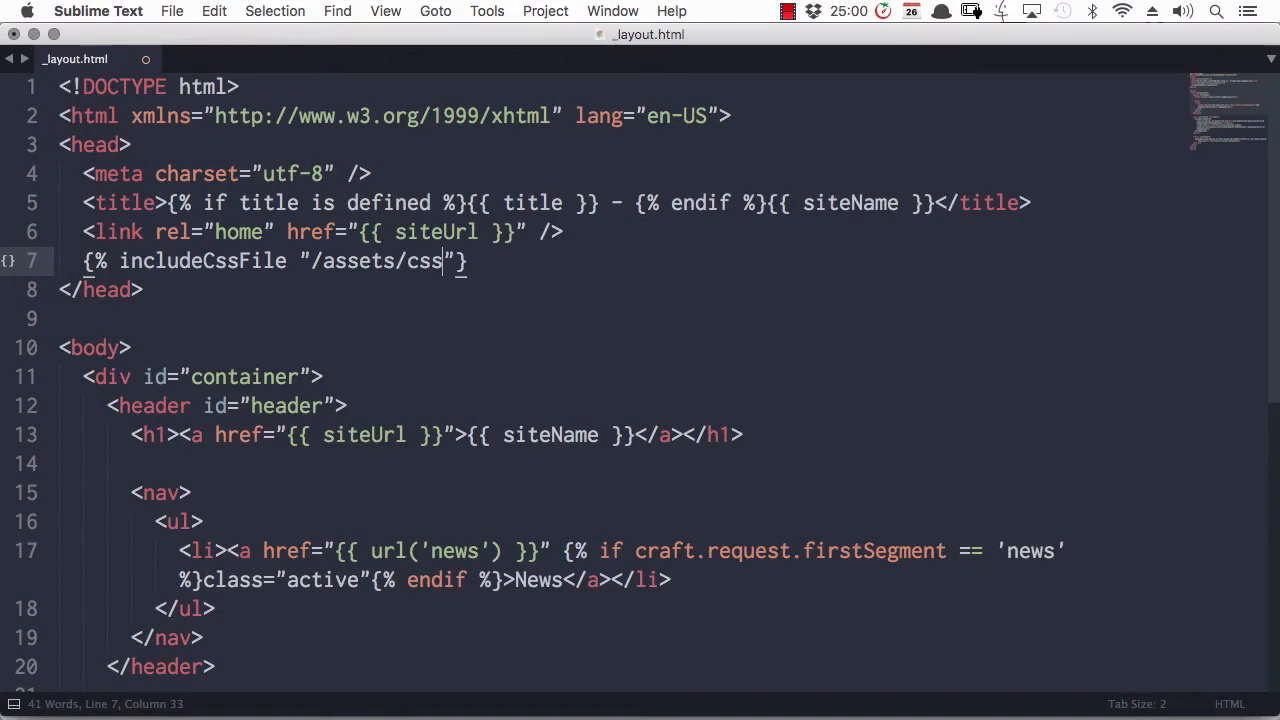
type("sty")
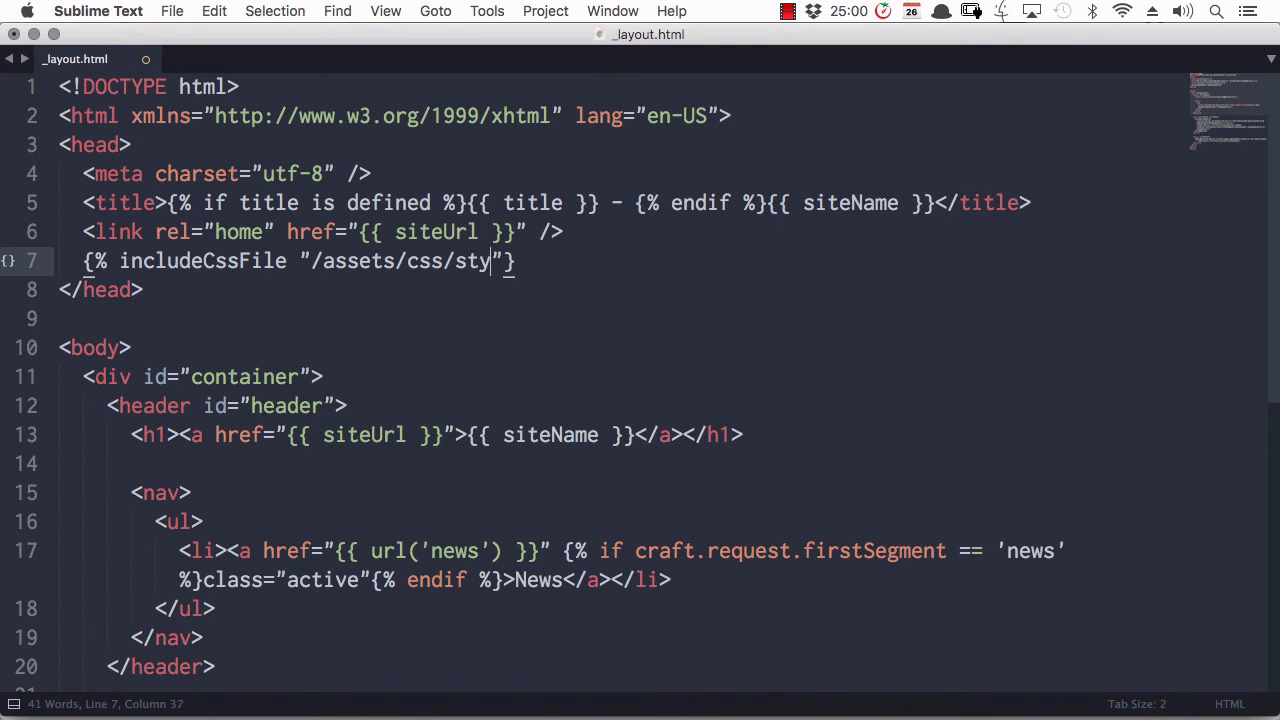